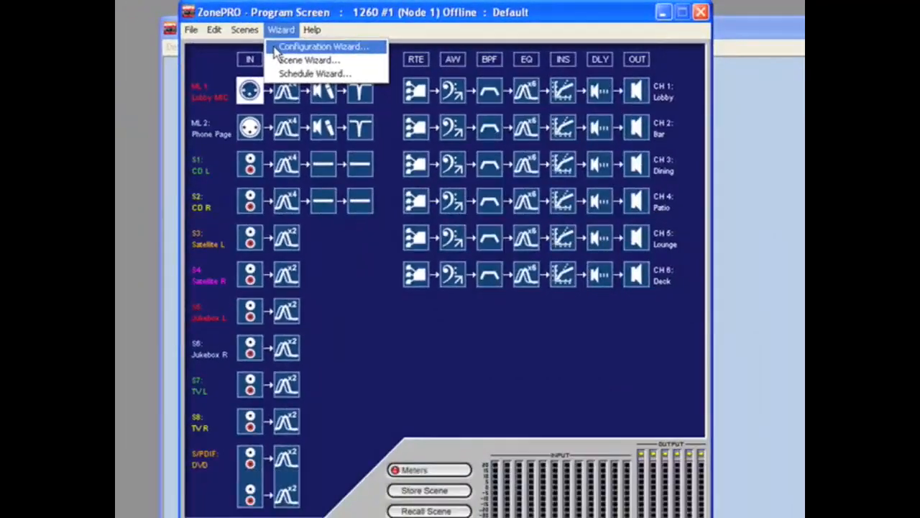
Launch the Configuration Wizard and advance to the Source Configuration page.
left_click(322, 46)
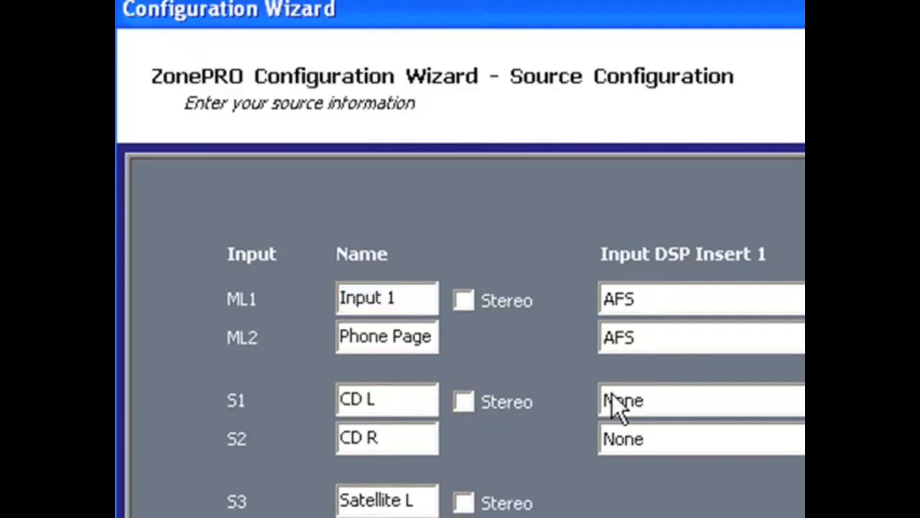
mouse_move(587, 284)
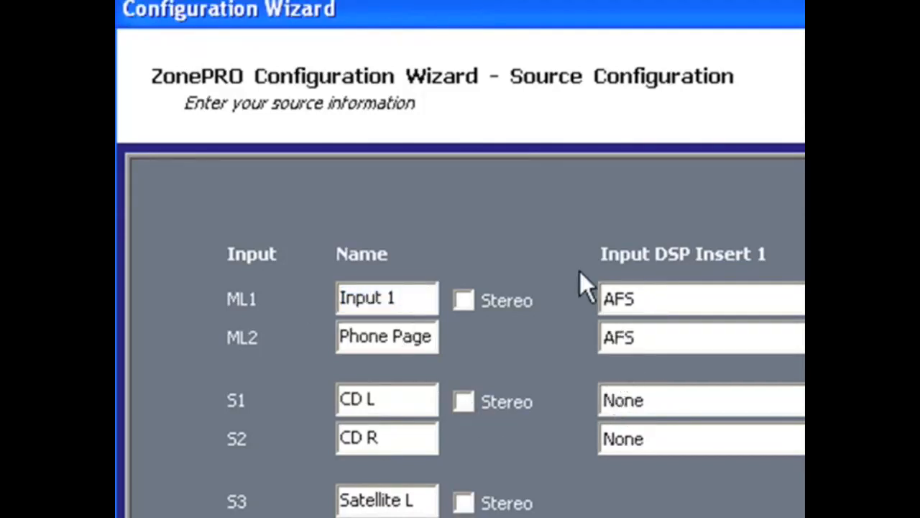
left_click(463, 300)
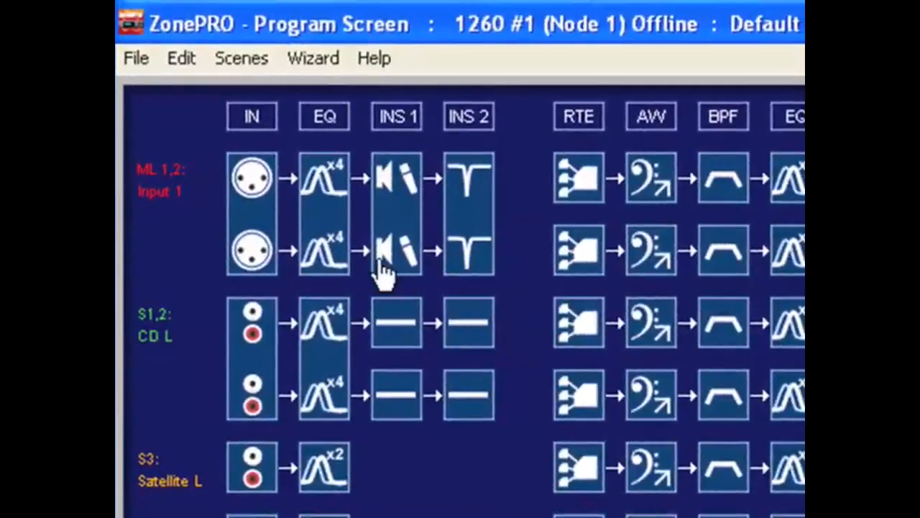
mouse_move(241, 222)
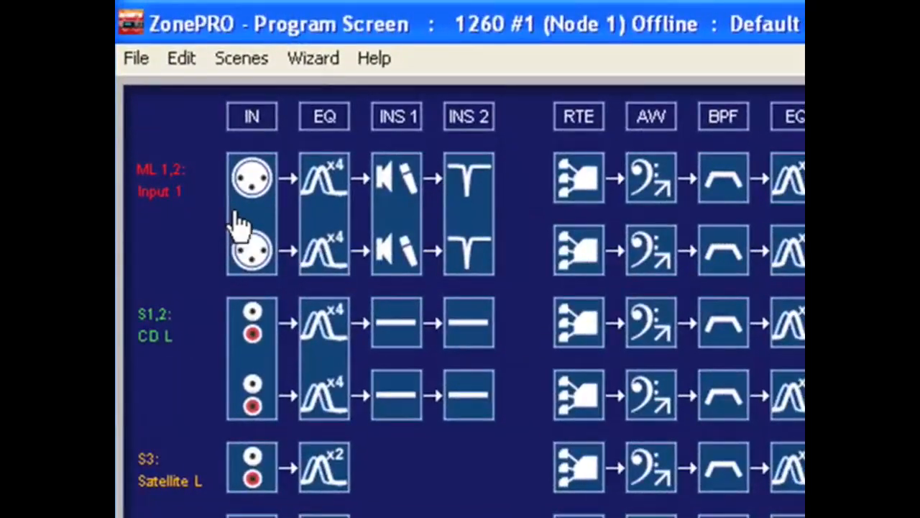
mouse_move(259, 370)
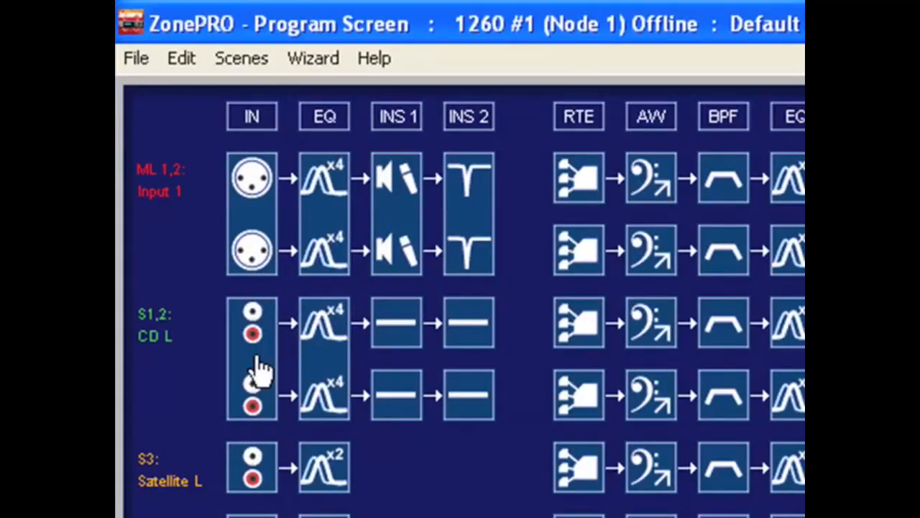
Reopen the Configuration Wizard from the Wizard menu.
left_click(313, 58)
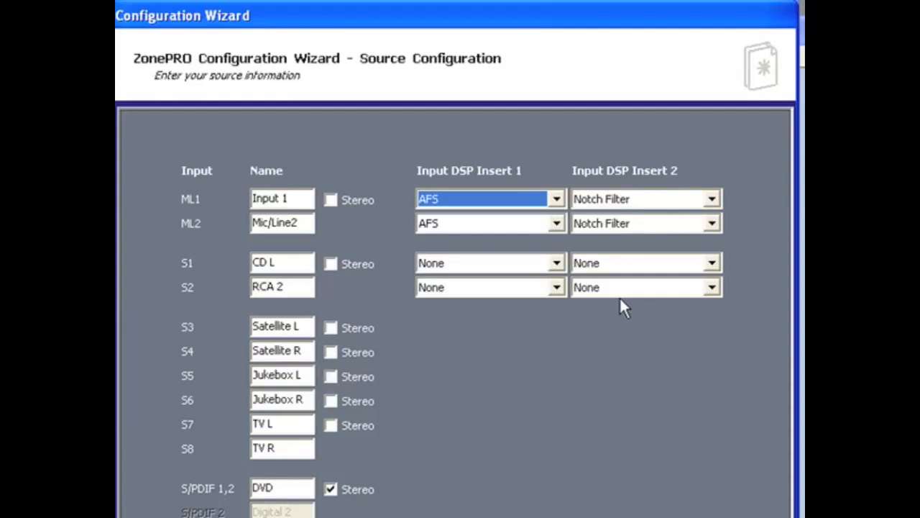
mouse_move(609, 263)
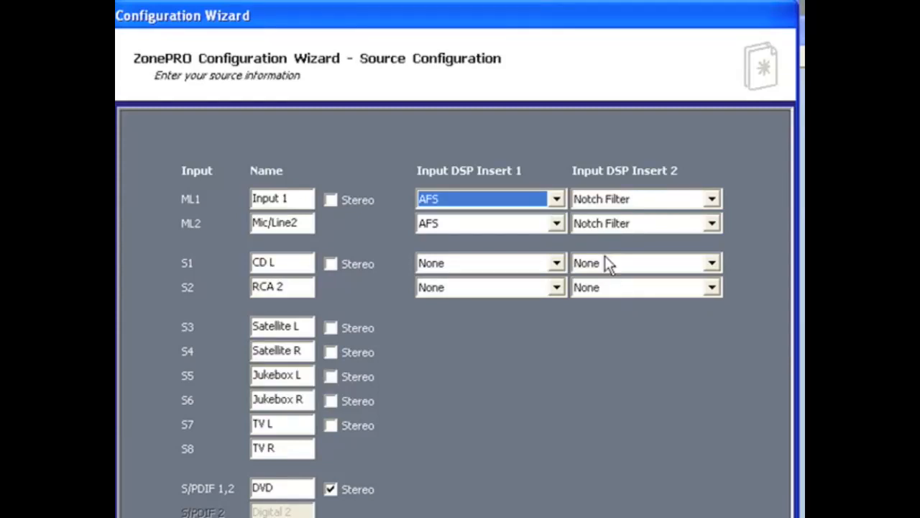
Replace ML1's first input DSP insert AFS with Compressor.
left_click(556, 199)
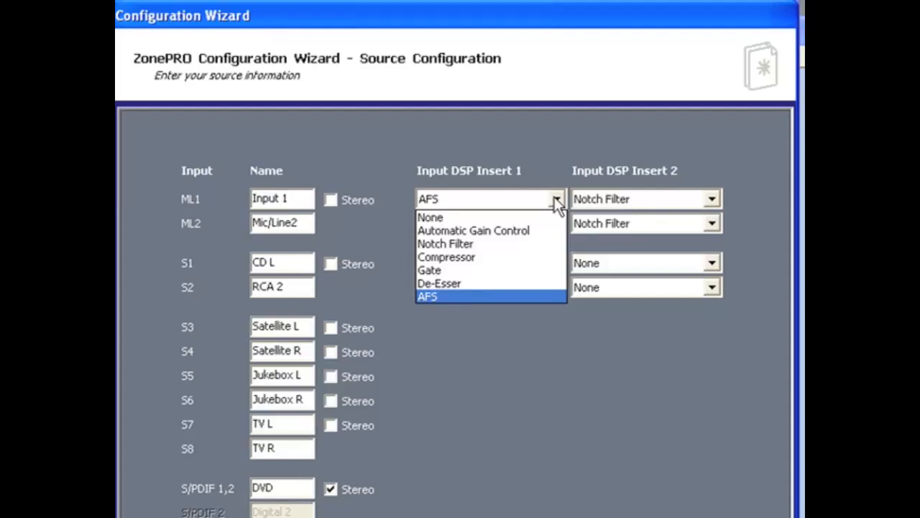
mouse_move(518, 257)
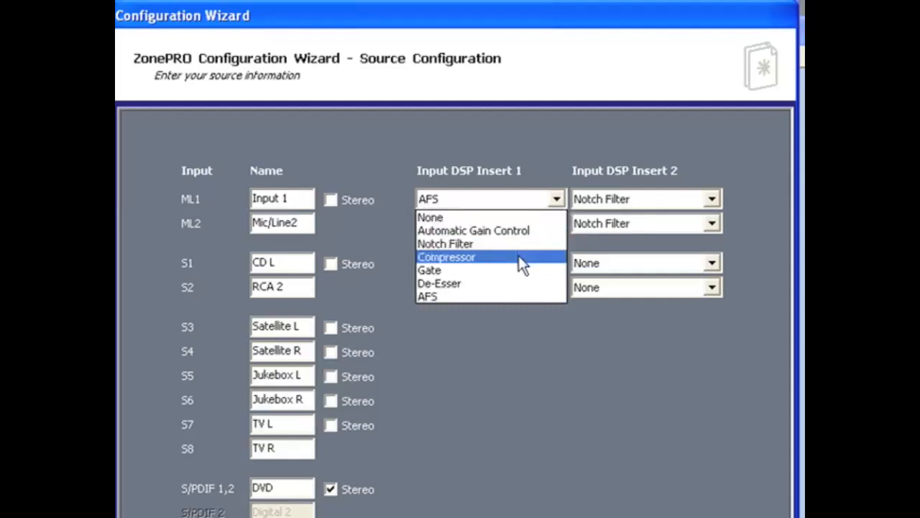
left_click(446, 256)
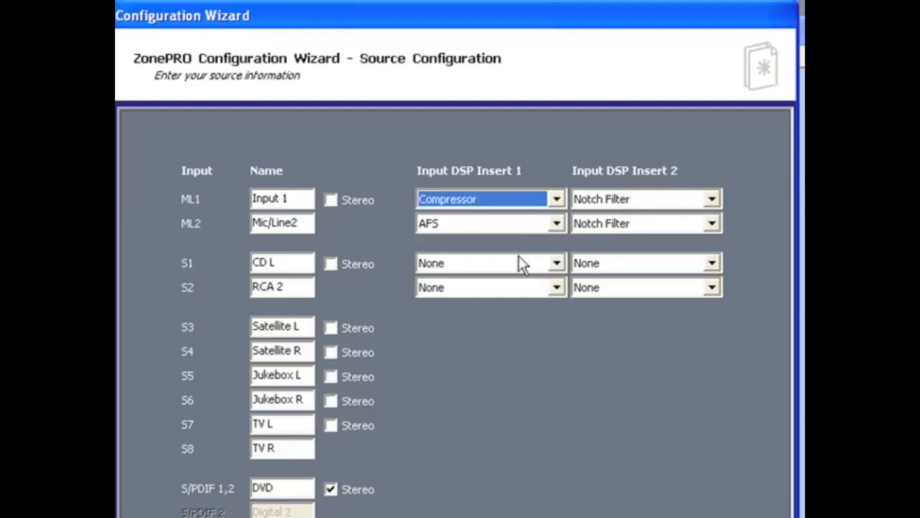
mouse_move(711, 199)
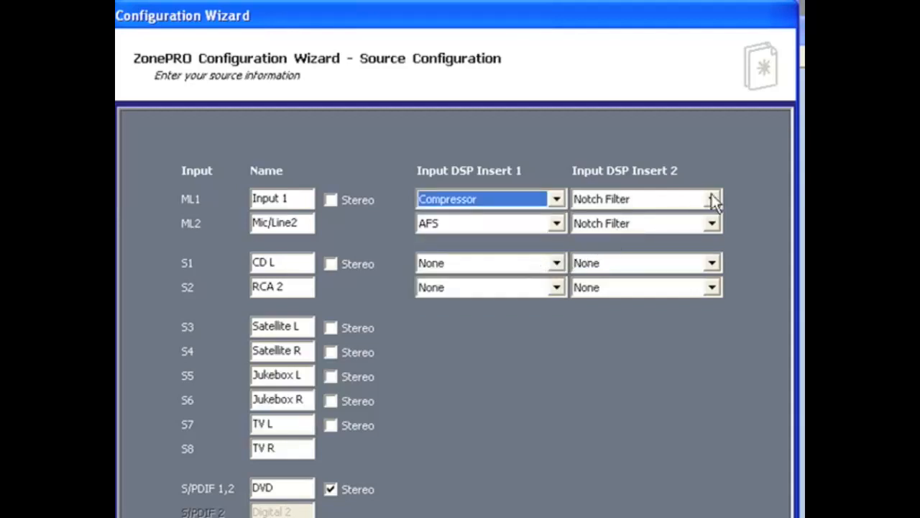
Set ML1 Insert 2 to AFS and S1 Insert 1 to Automatic Gain Control.
left_click(712, 199)
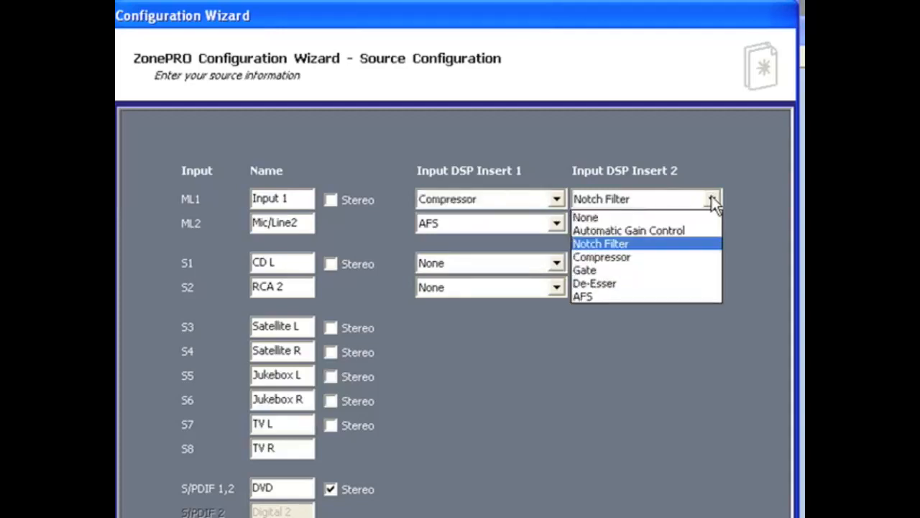
mouse_move(645, 297)
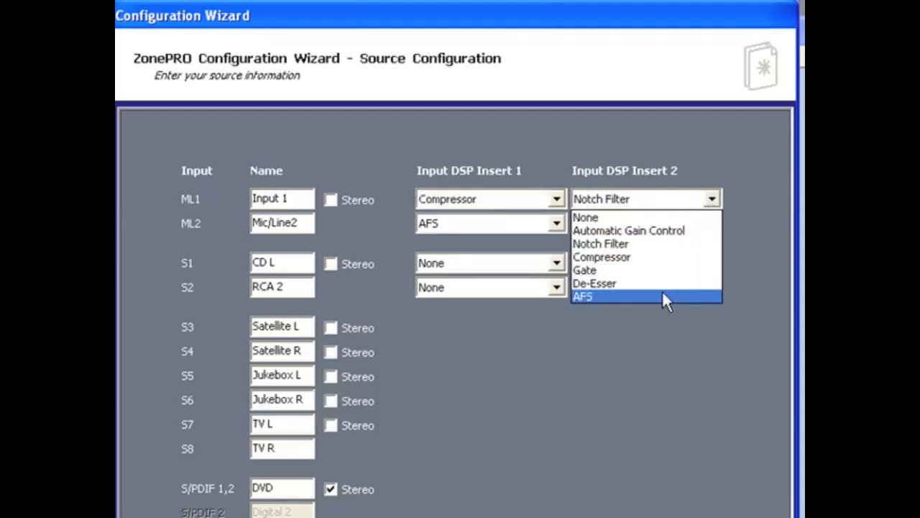
left_click(582, 296)
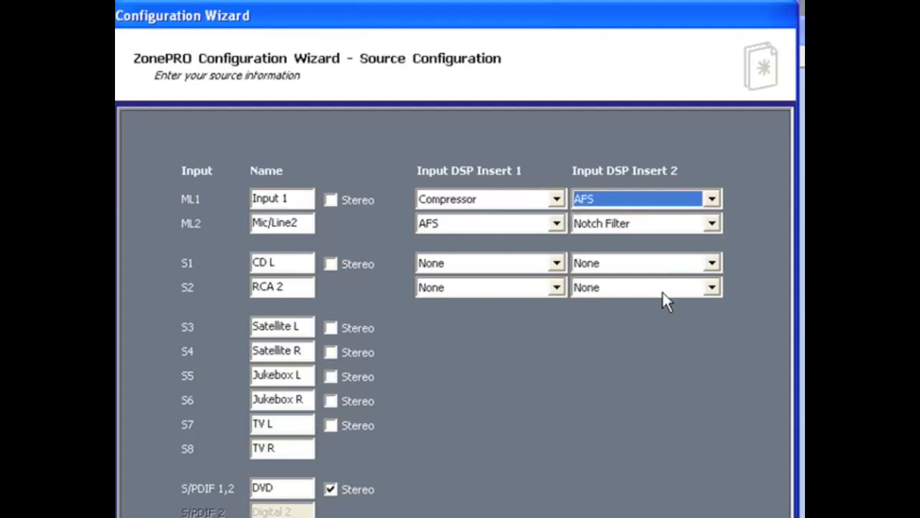
mouse_move(683, 292)
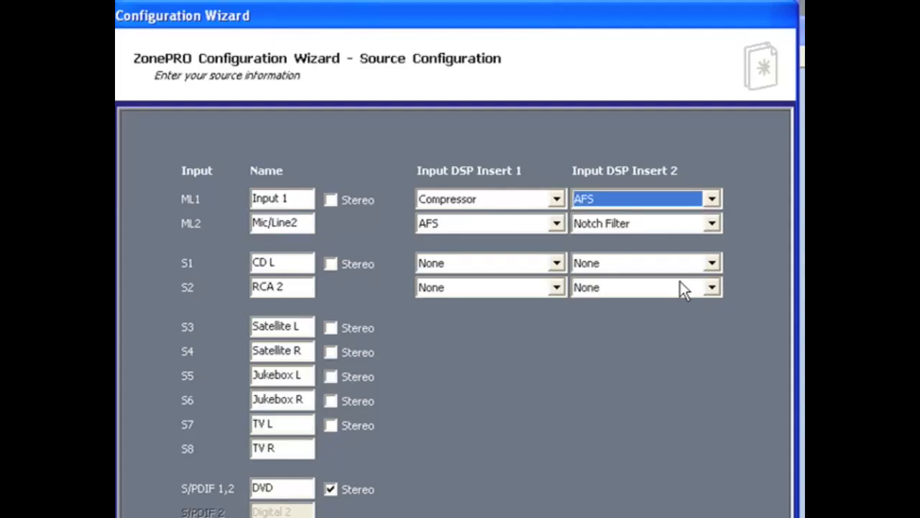
mouse_move(583, 277)
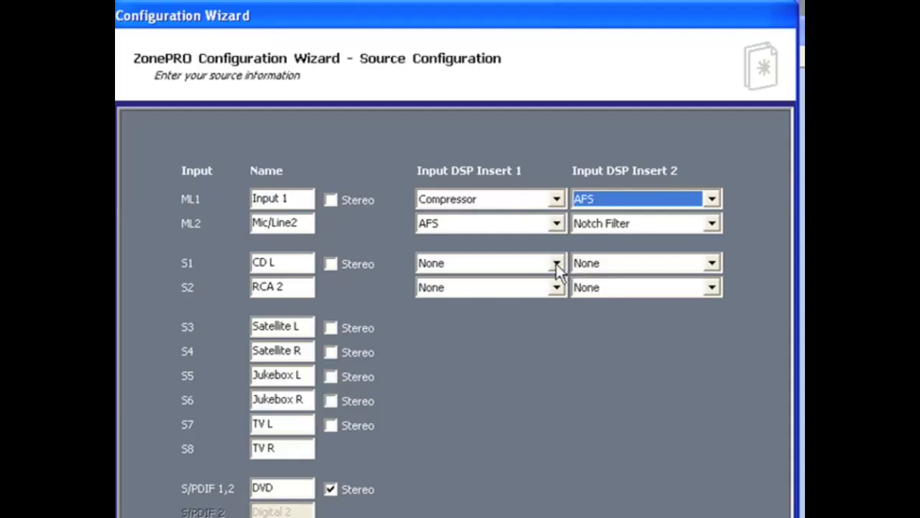
left_click(556, 262)
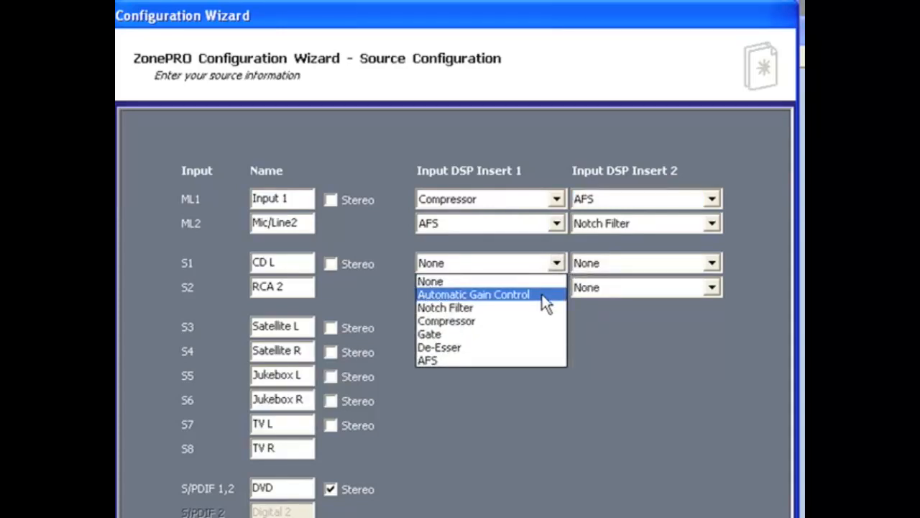
left_click(473, 294)
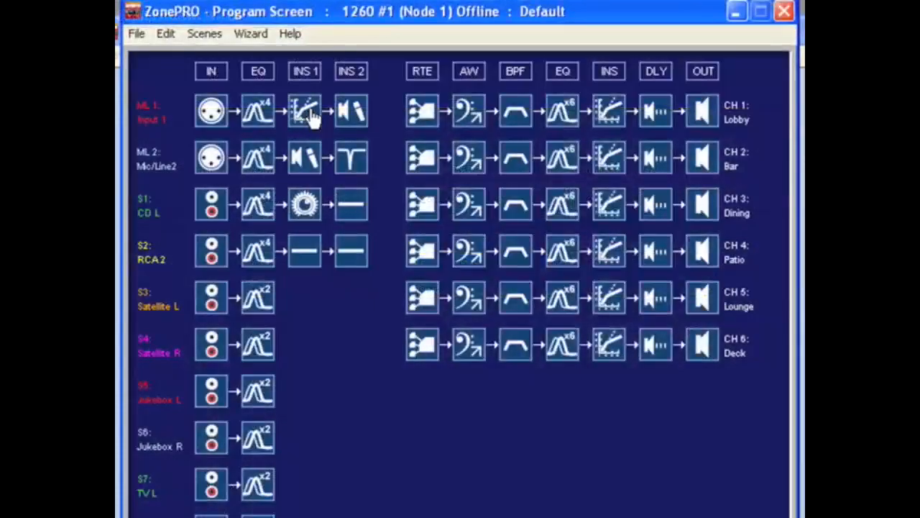
Turn on ML1's INS 1 compressor in the Mono Comp window.
double_click(305, 111)
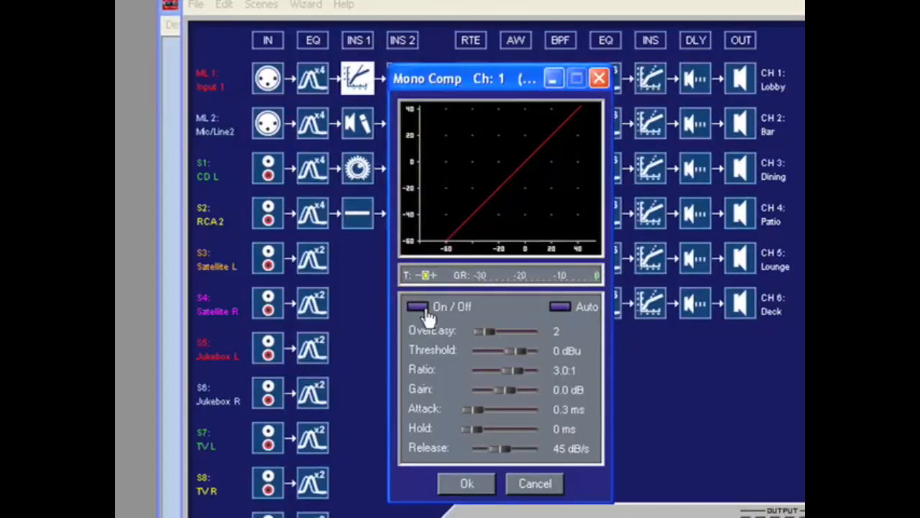
left_click(418, 307)
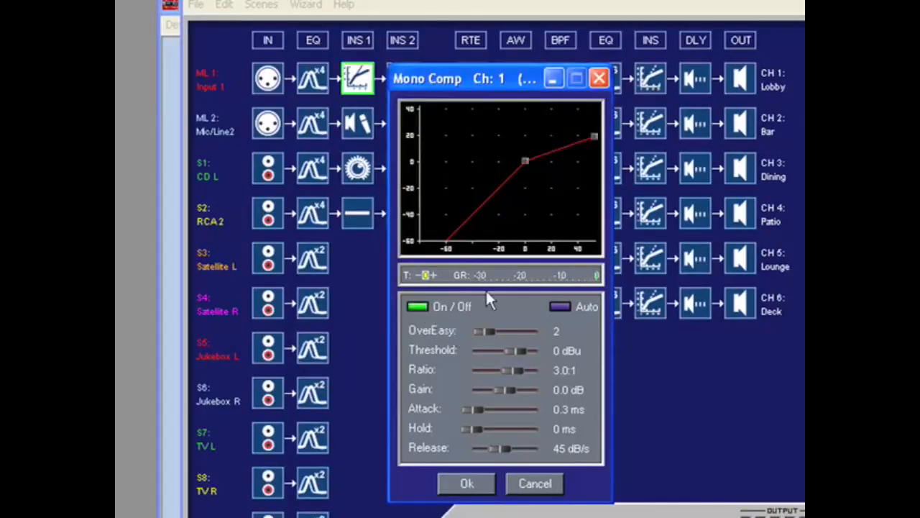